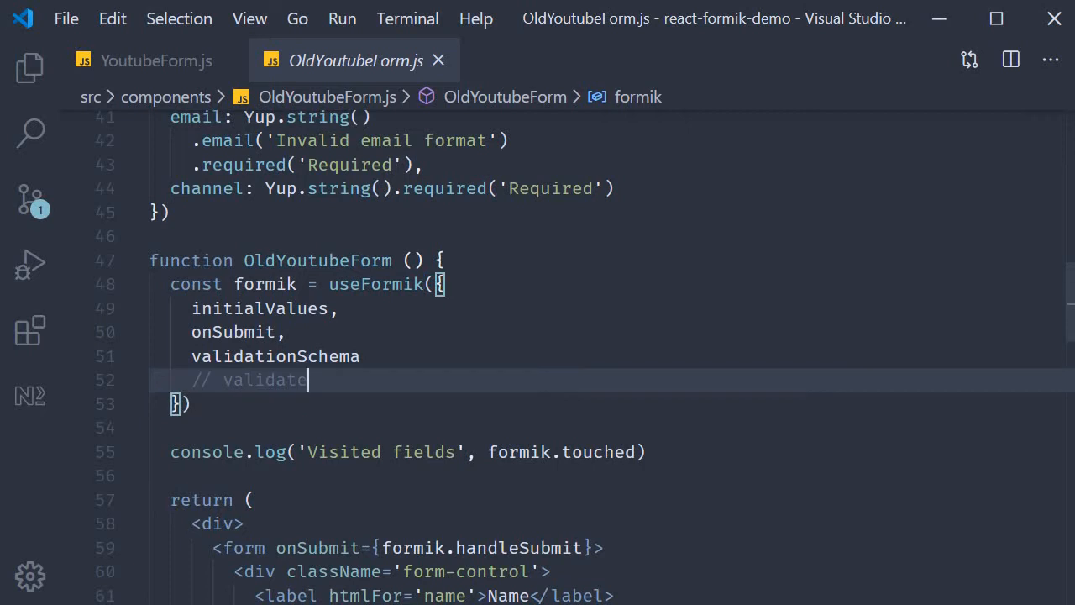
Step: Select the commented-out validate option in YoutubeForm.js near the Formik component
double_click(265, 380)
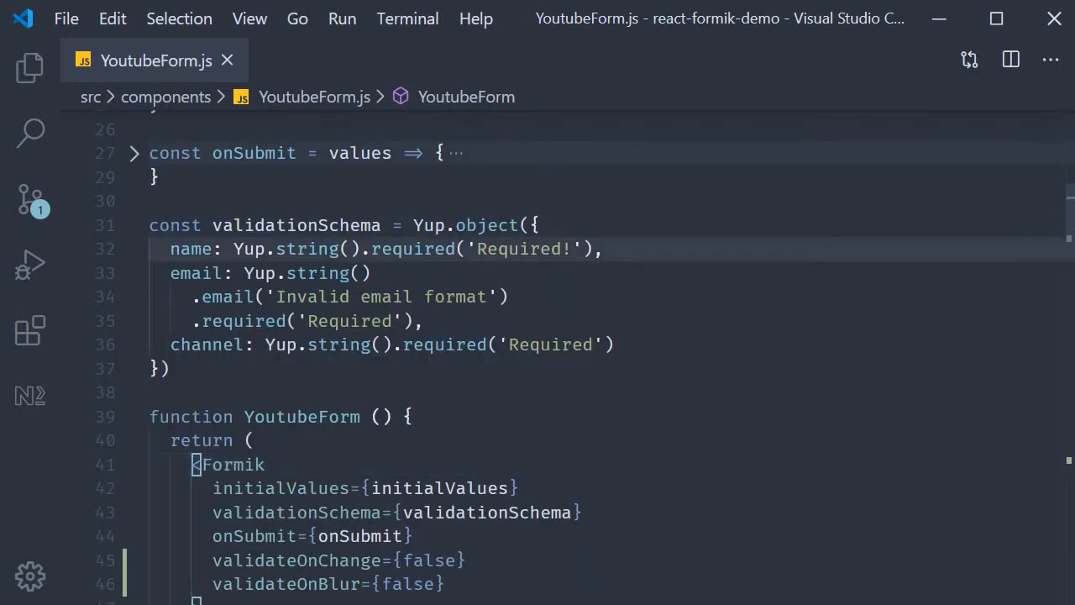
click(208, 344)
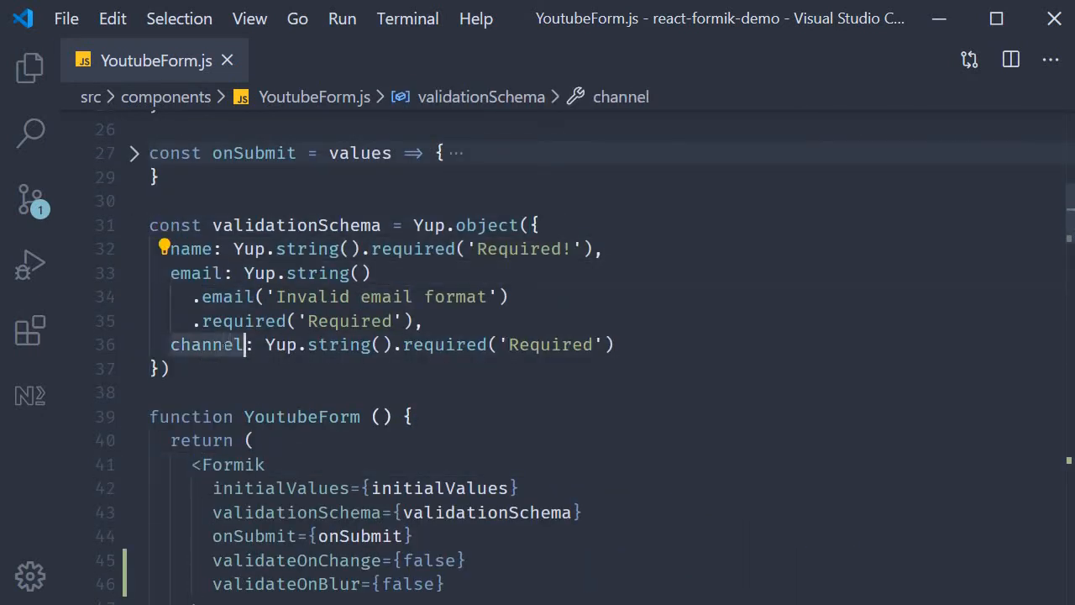
double_click(207, 344)
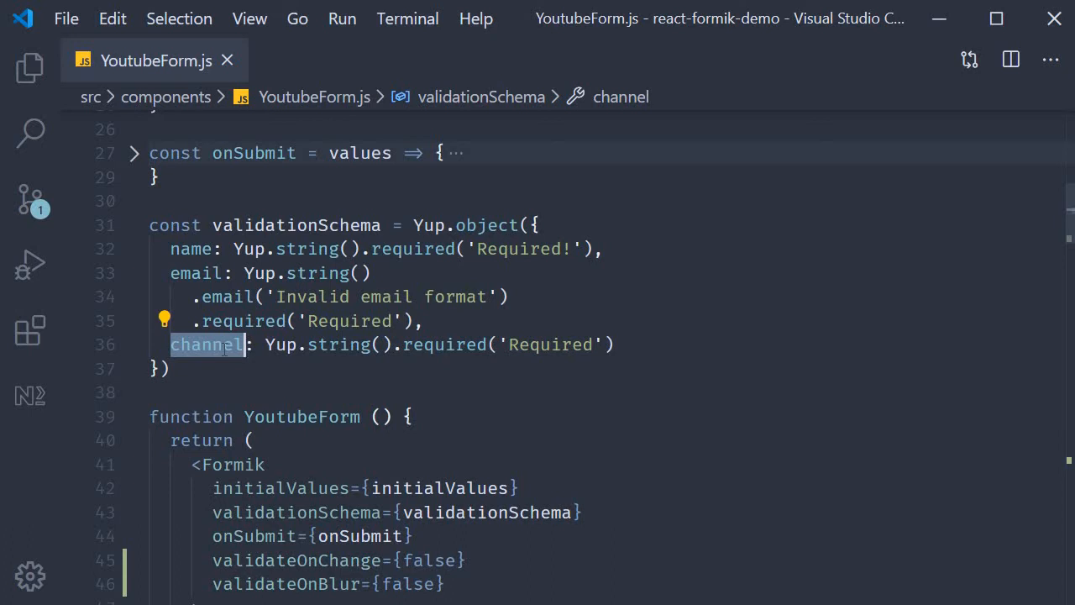
click(133, 226)
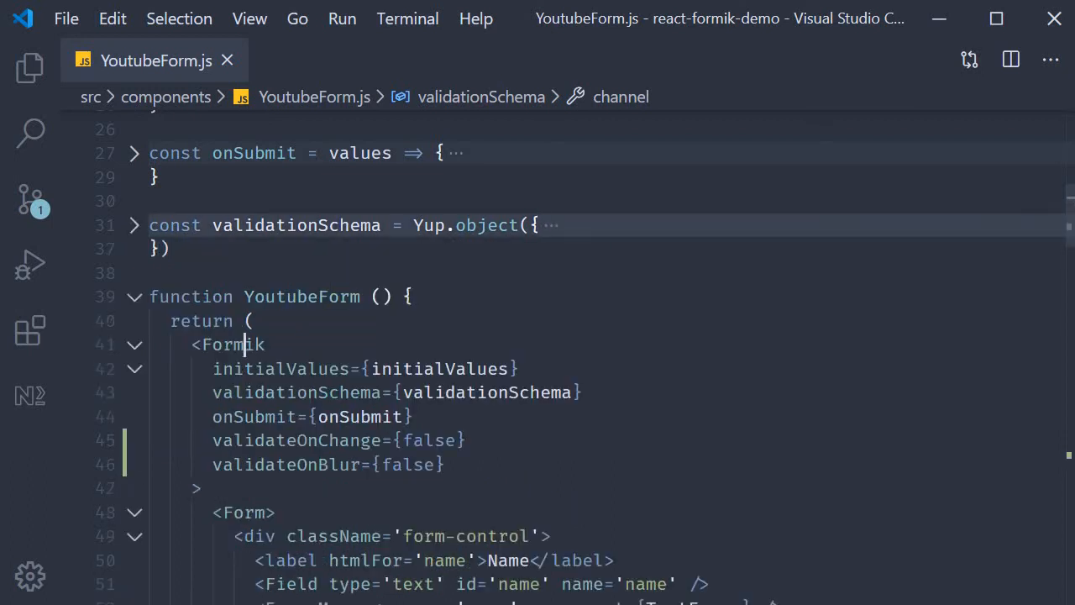
scroll(down, 3)
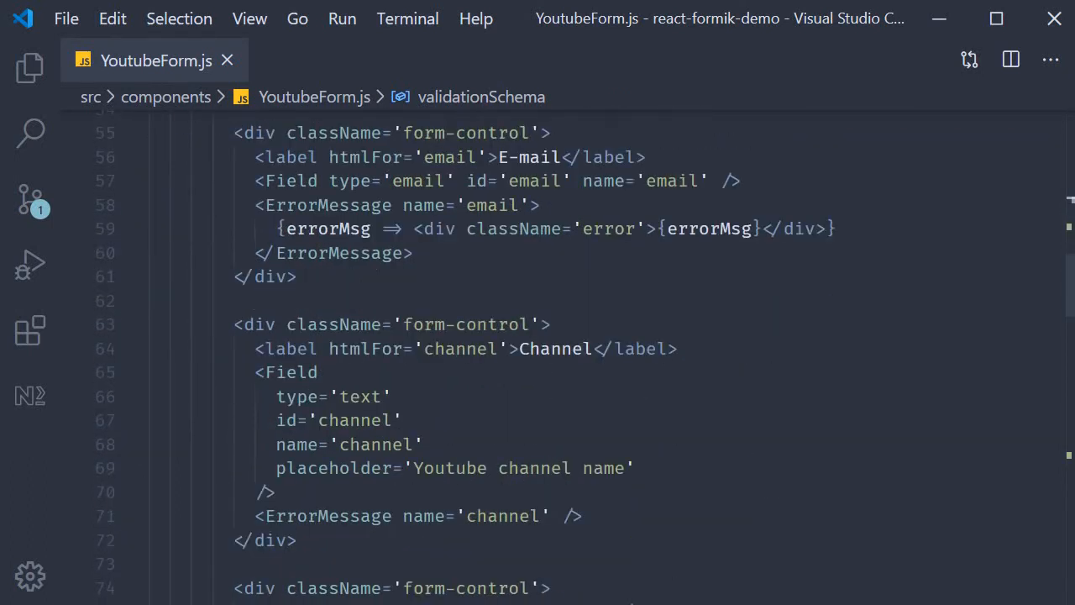
scroll(down, 3)
text(channel: Yup.string().required('Required)
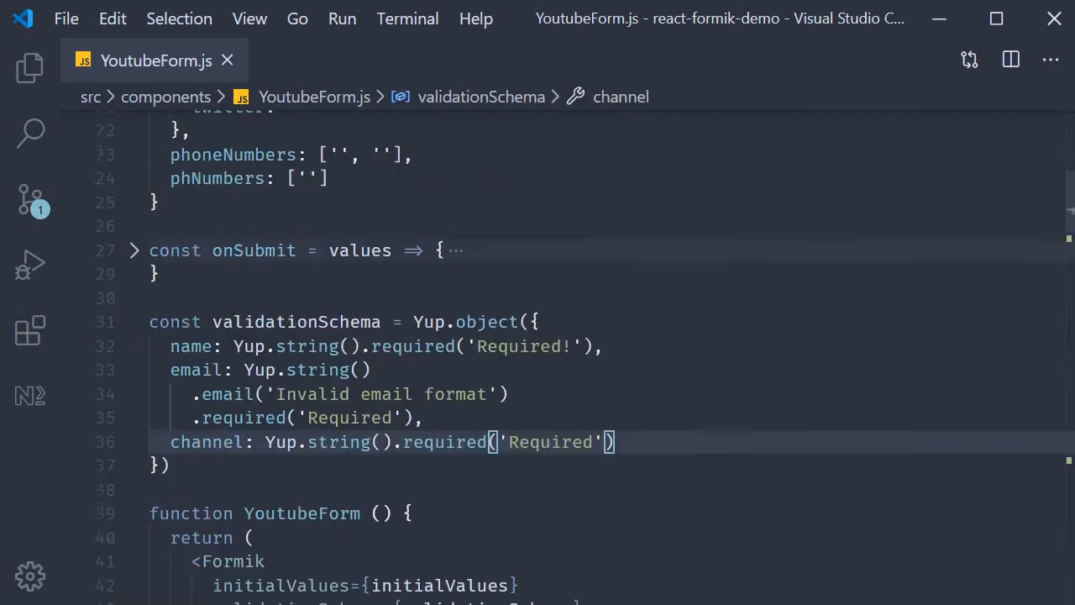
text(,)
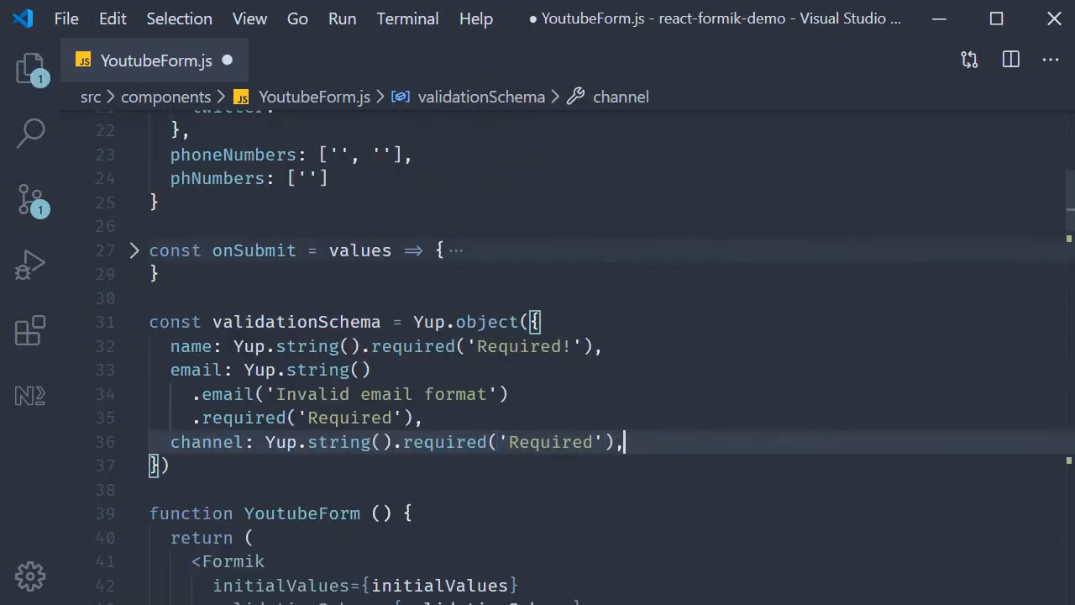
text(comments: Yup.string().required()
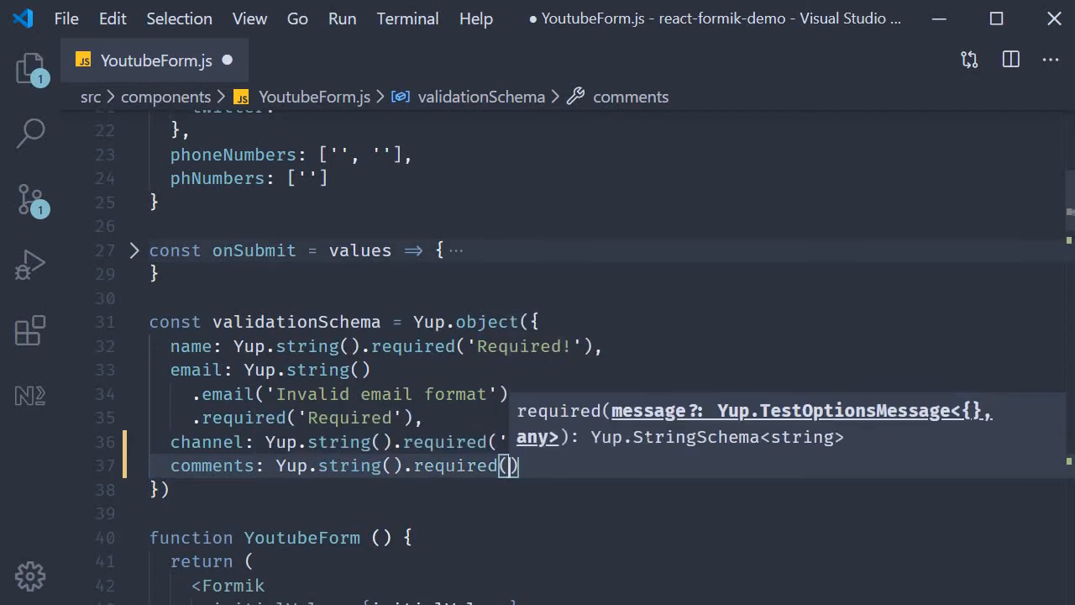
text('Required')
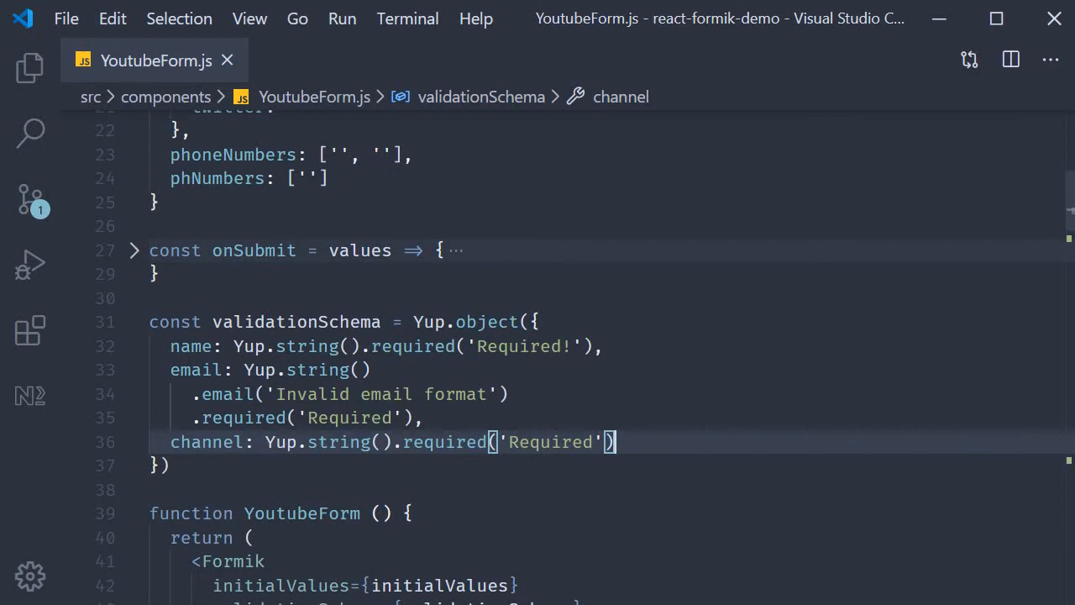
click(354, 60)
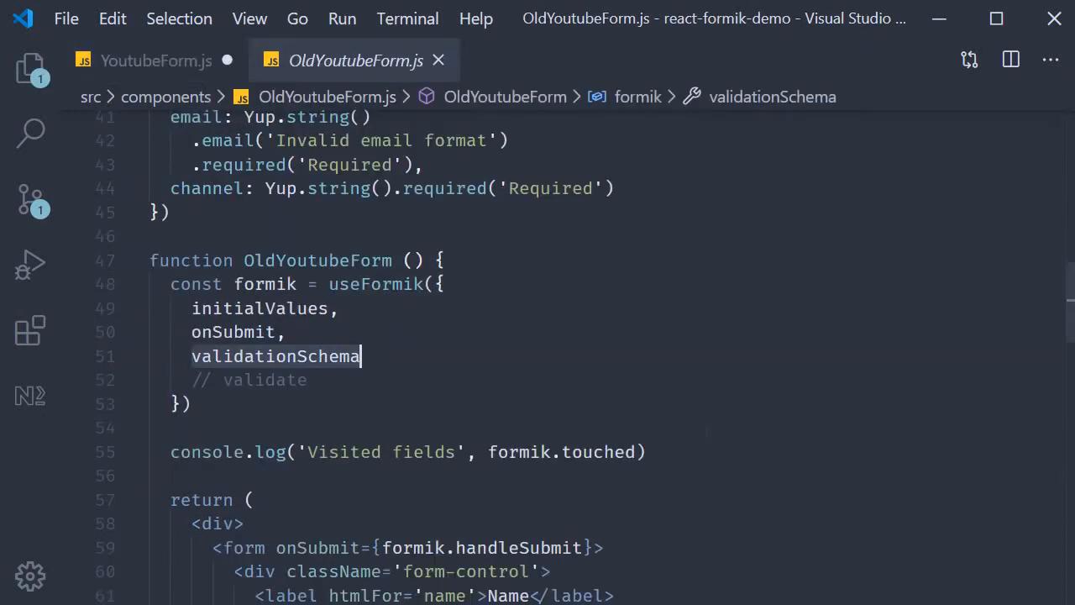
double_click(275, 356)
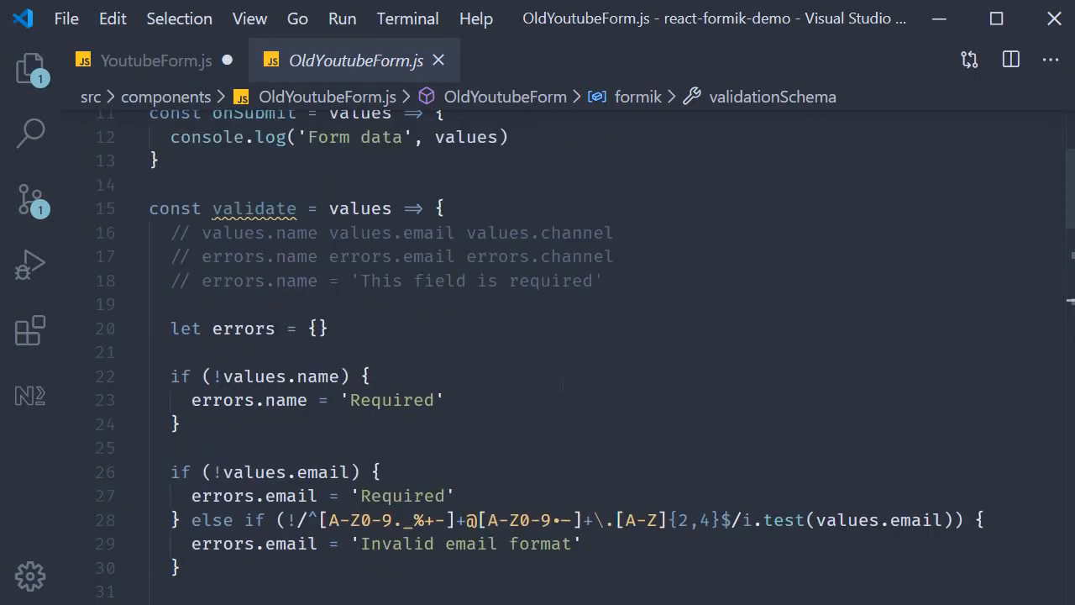
double_click(253, 208)
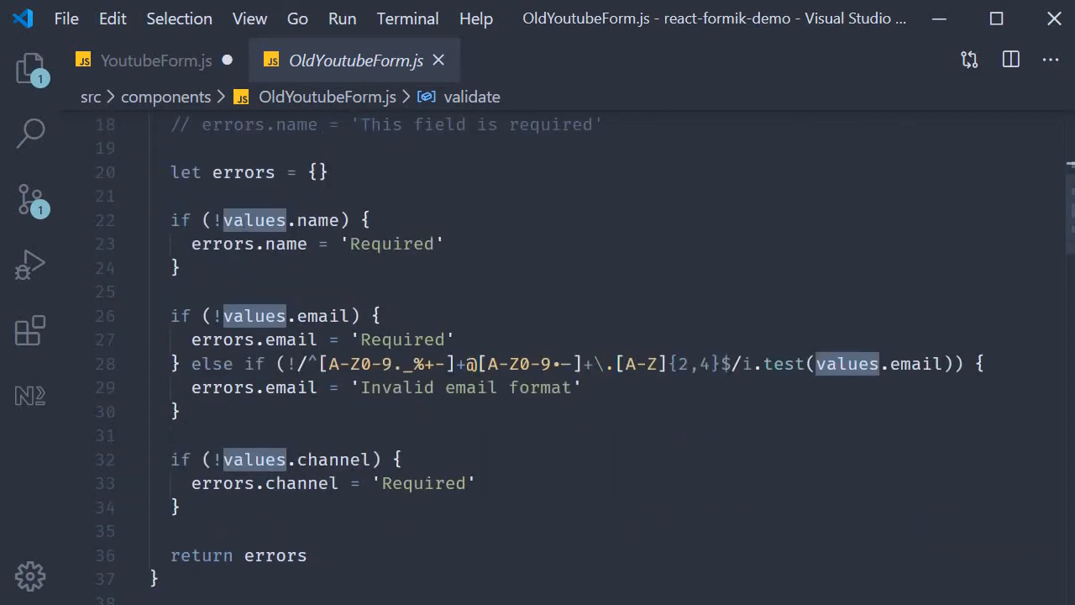
click(242, 172)
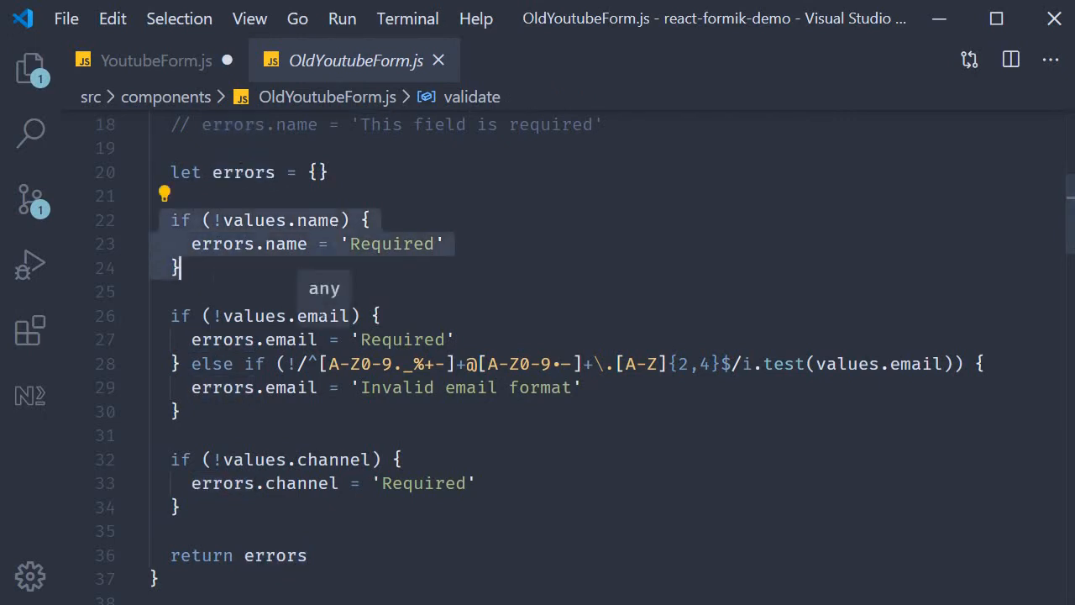
scroll(down, 3)
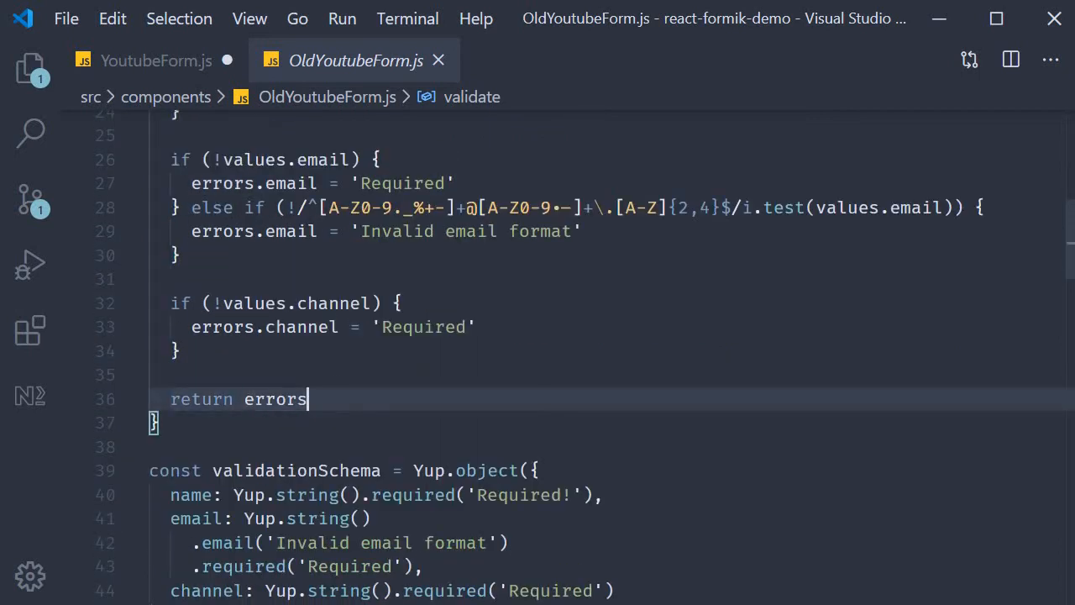
double_click(274, 400)
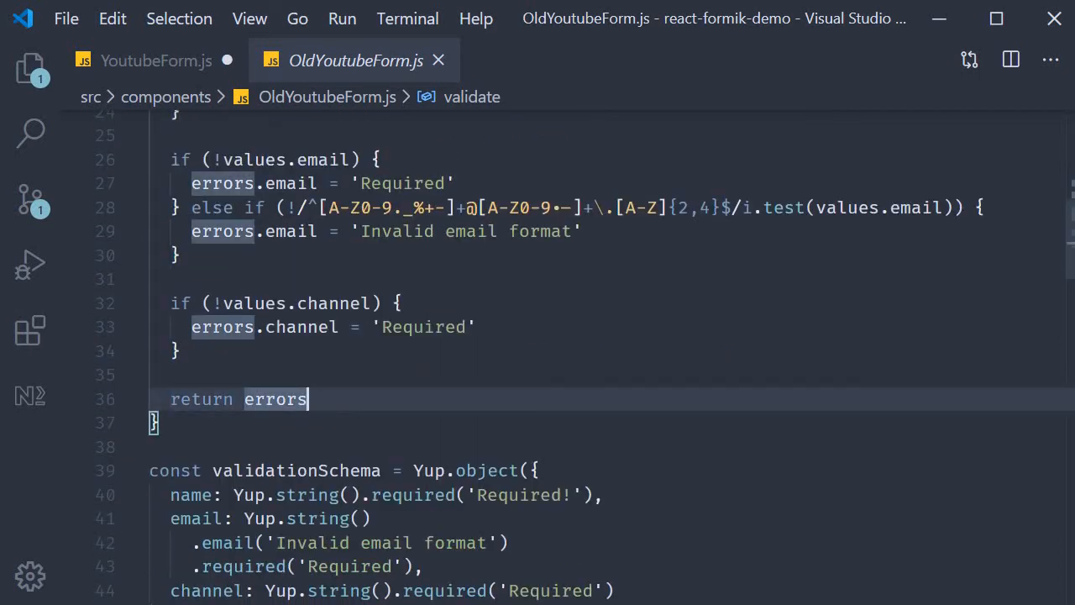
scroll(down, 3)
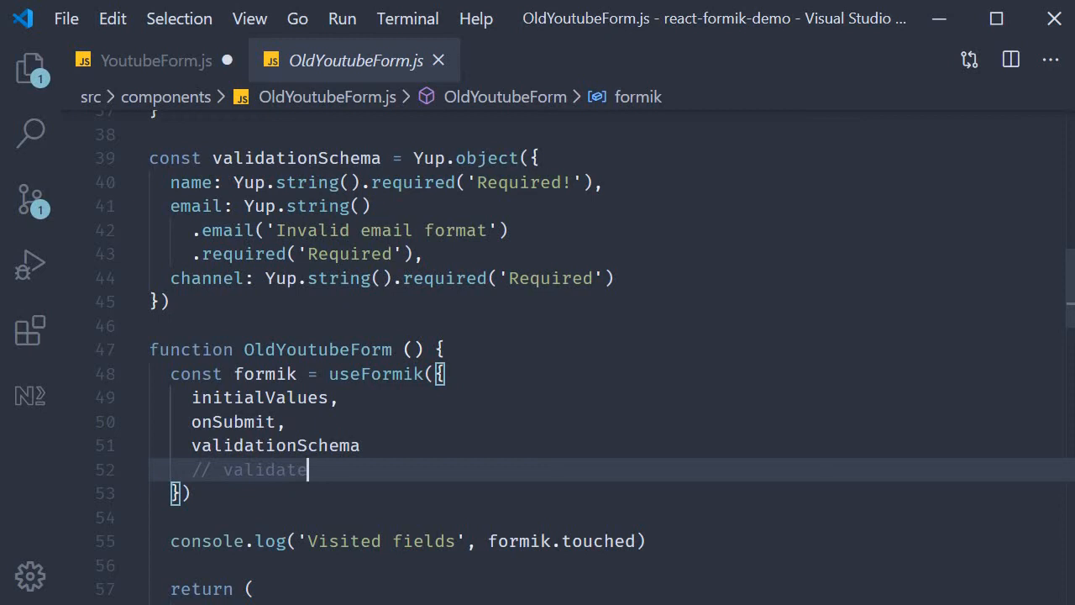
click(154, 60)
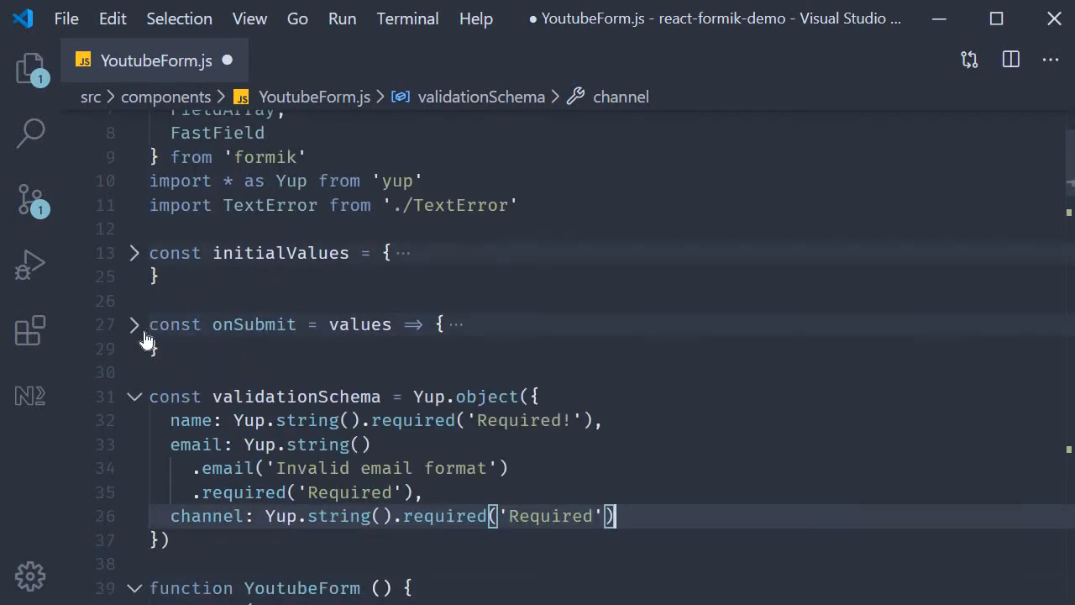
Step: Collapse validationSchema and start const validateComments = value => below it
click(132, 396)
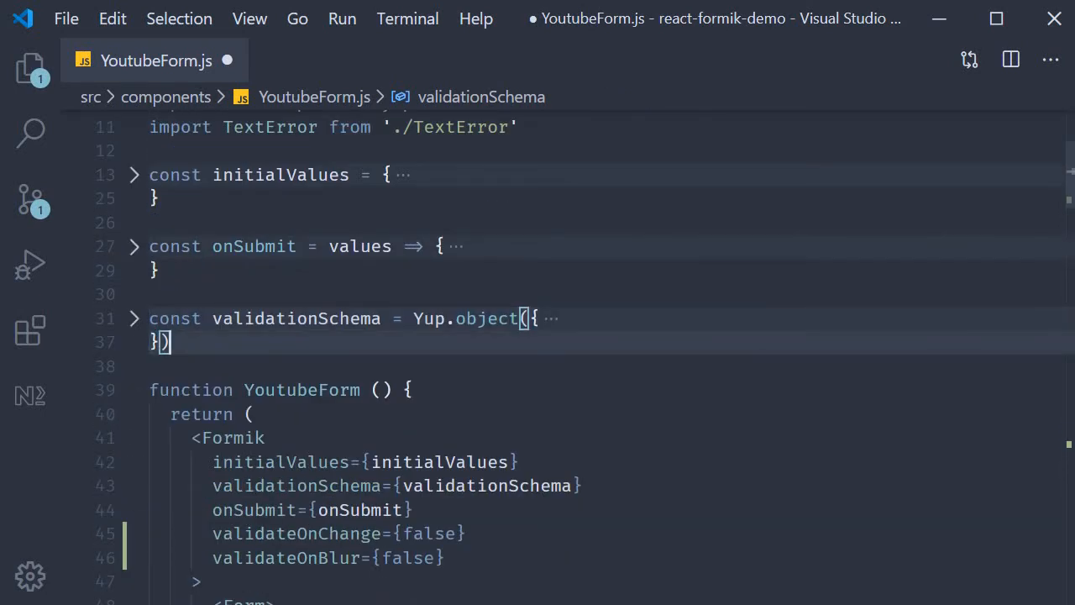
key(Enter)
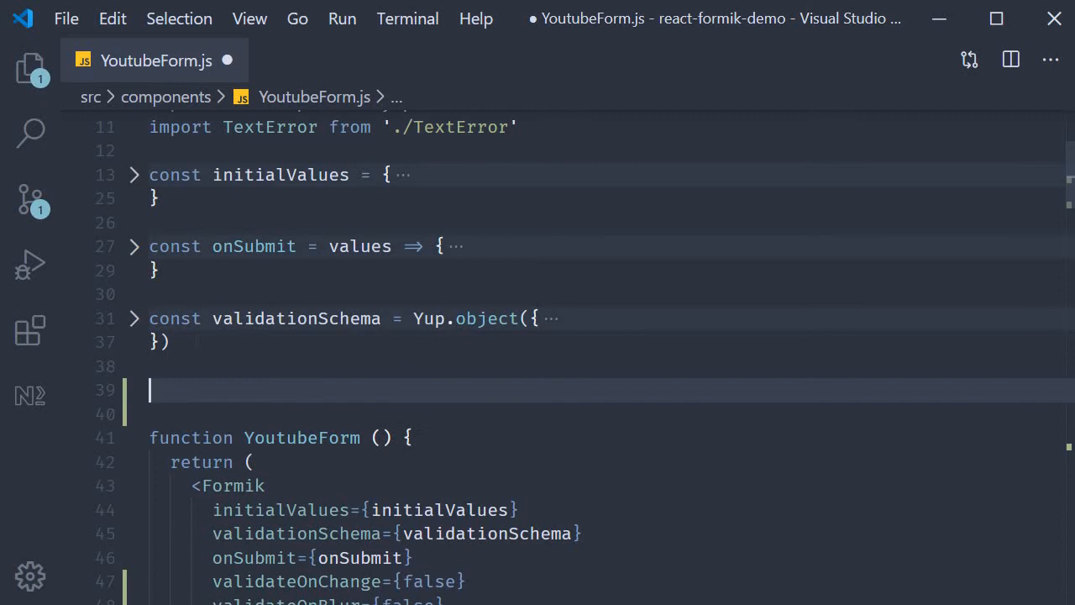
text(const vali)
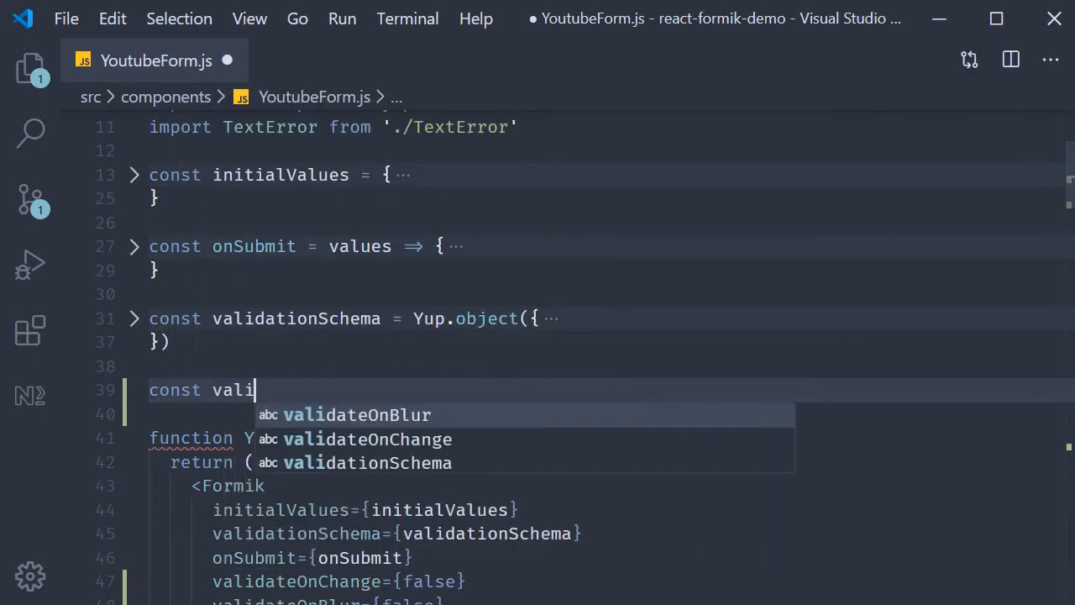
text(dateComments = val)
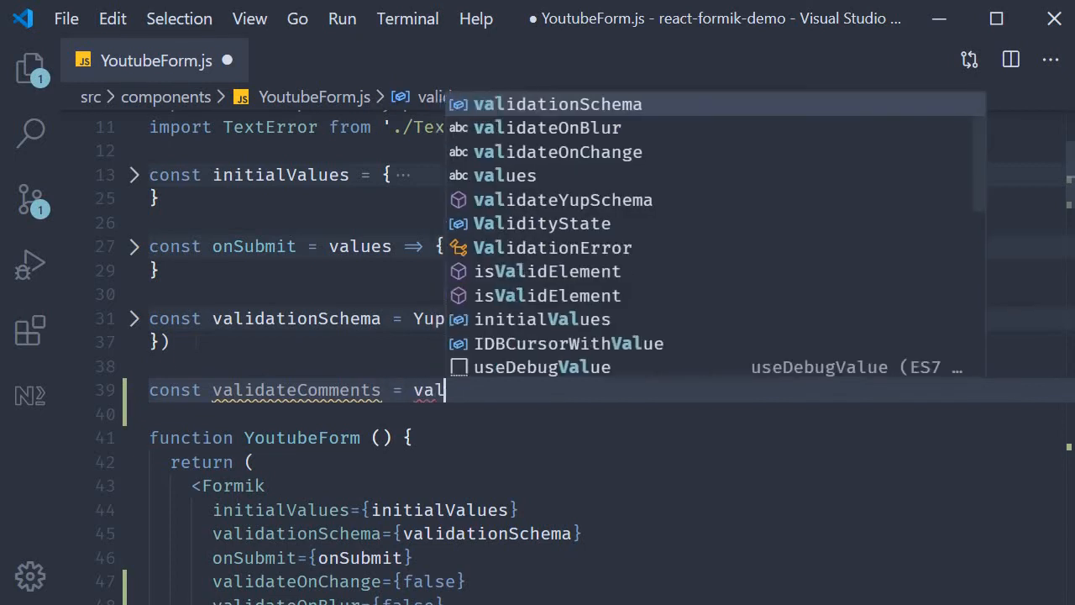
text(ue => {)
text(let error)
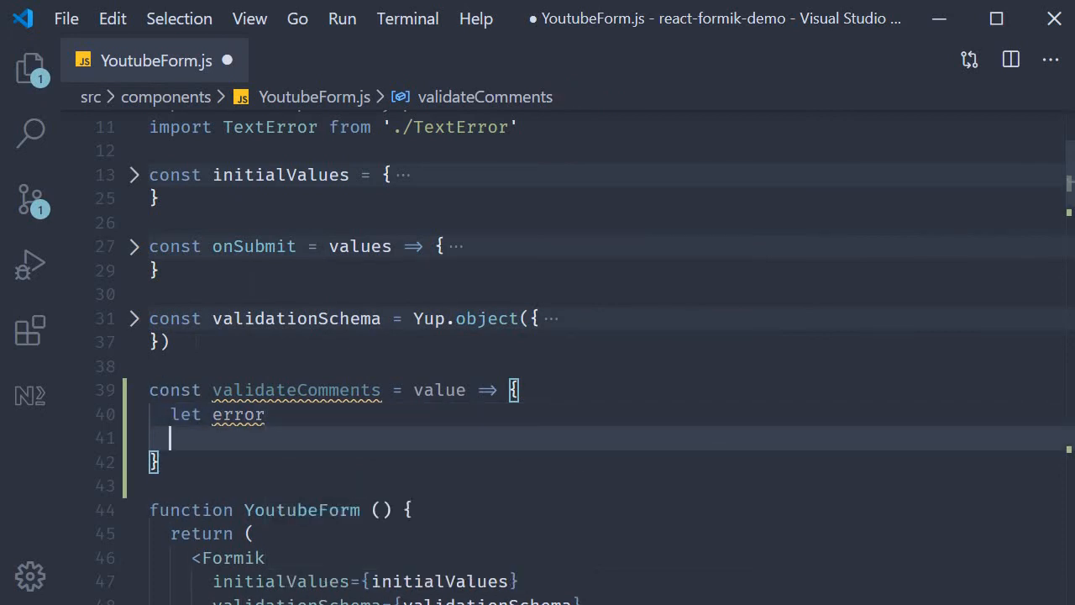
Step: Set error = 'Required' when the value is empty and return error
text(if(!value) {)
text(error )
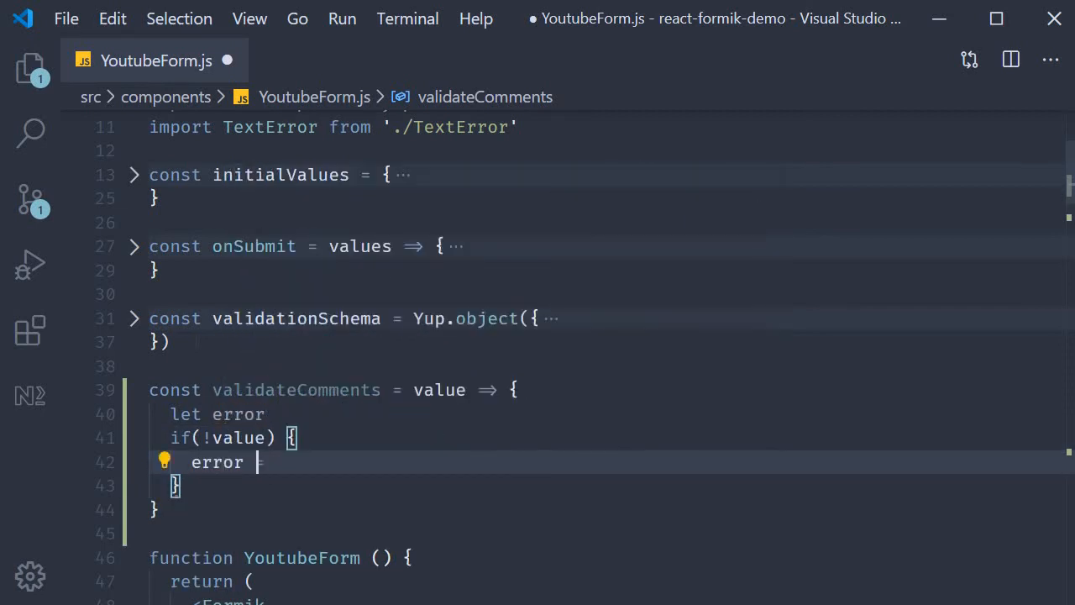
text(= 'Required')
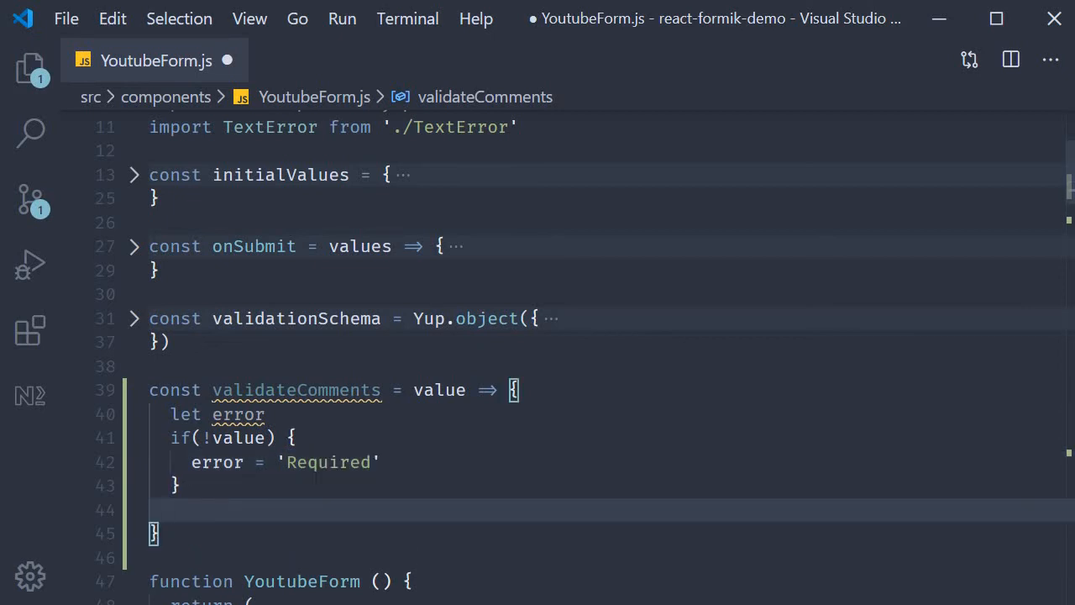
text(return erro)
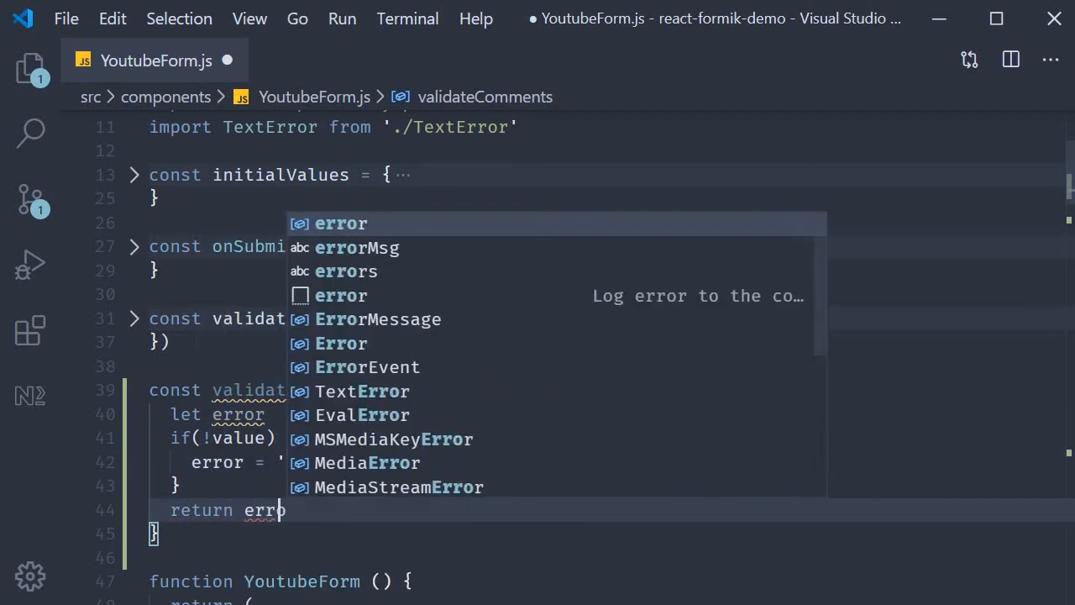
key(Escape)
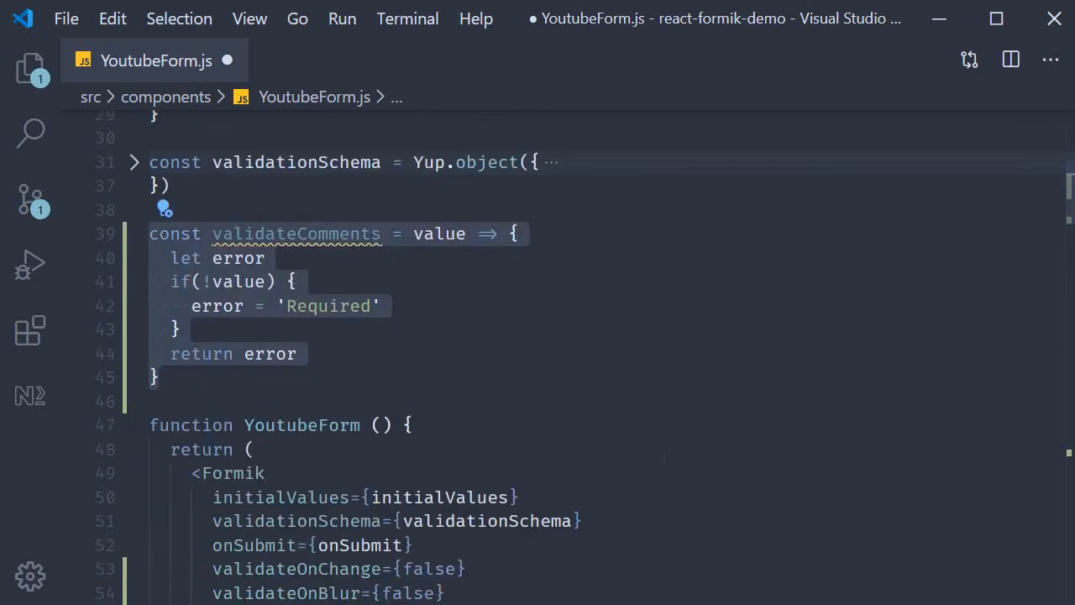
Step: Add validate={validateComments} to the comments Field
scroll(down, 3)
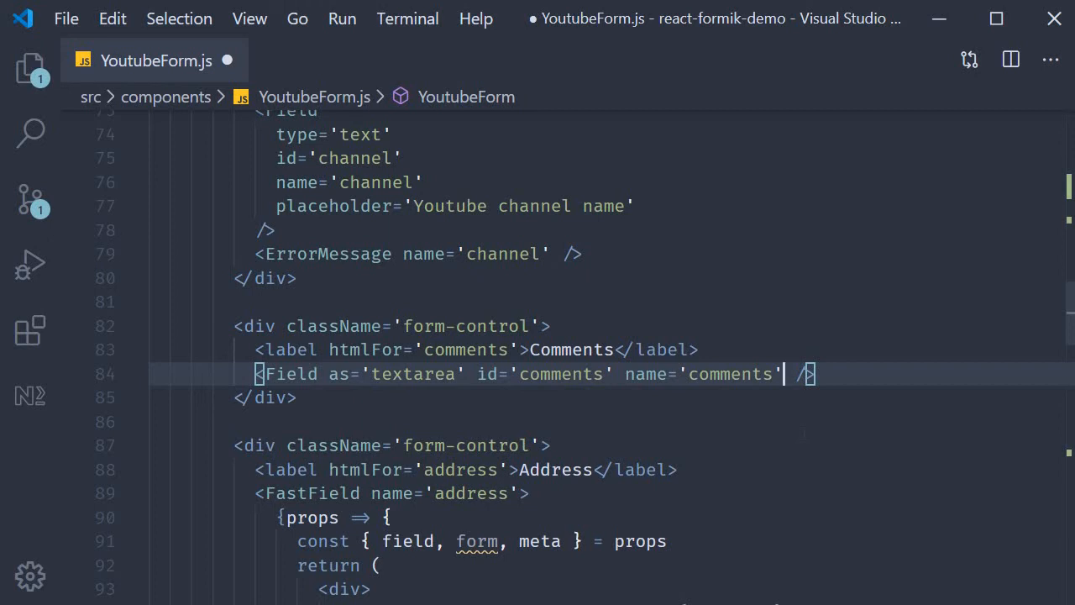
text(validate={valid)
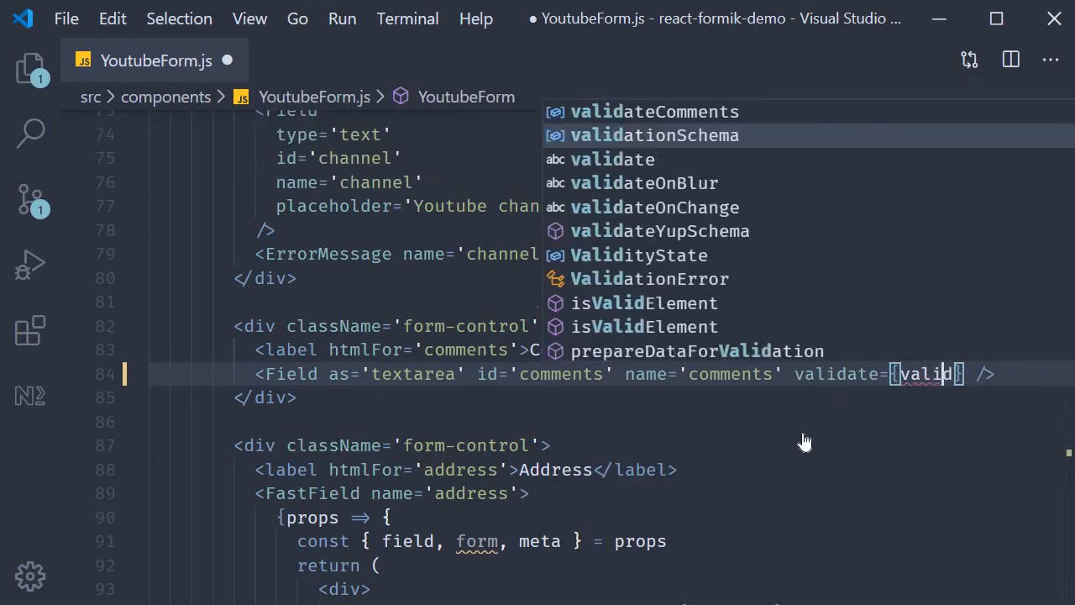
click(653, 110)
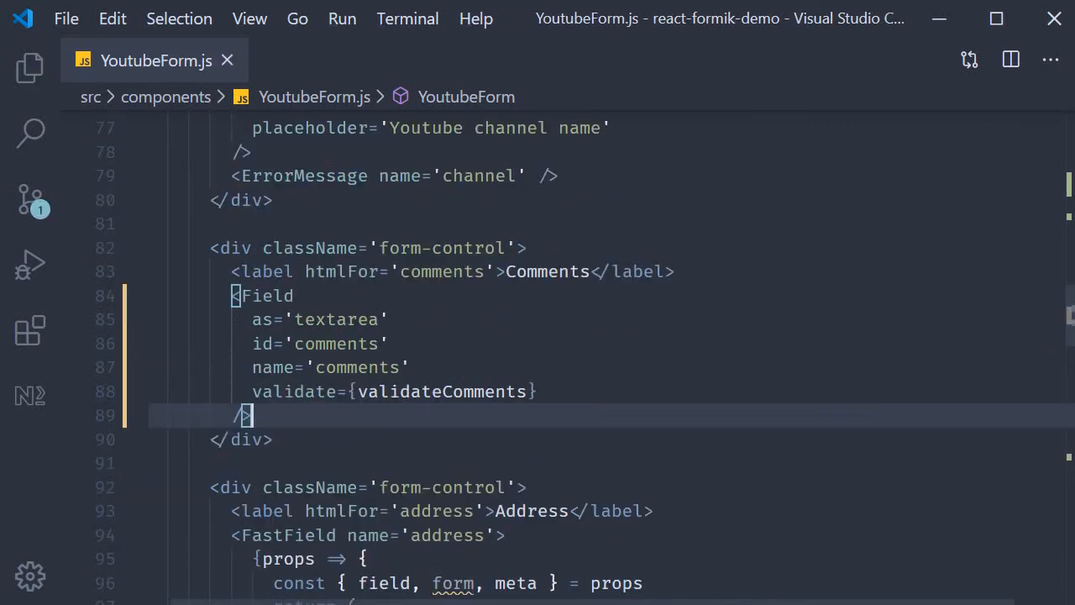
key(enter)
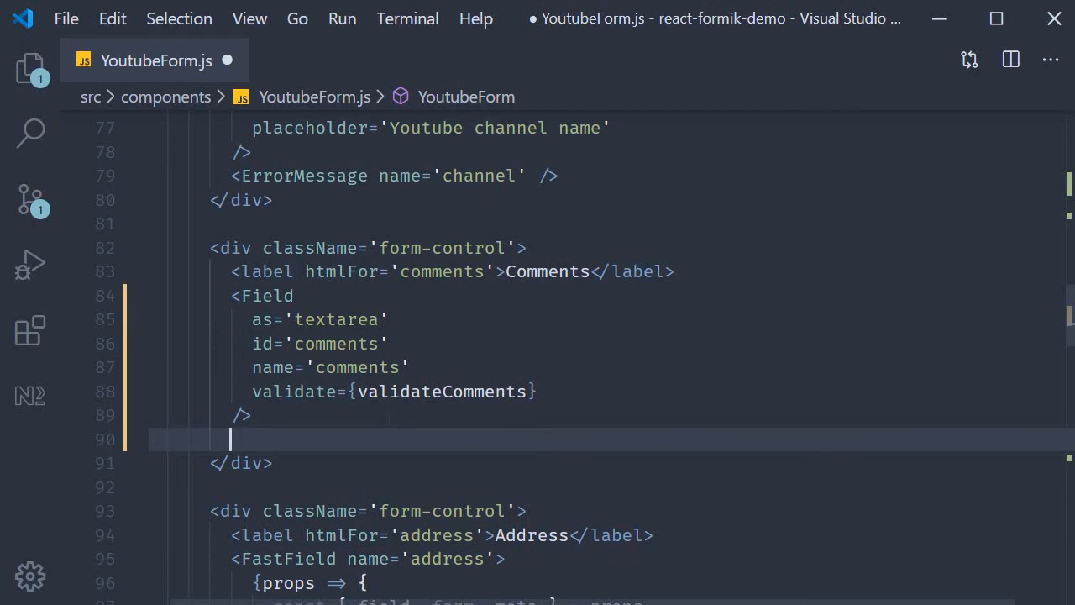
Step: Add an ErrorMessage for comments rendered with component={TextError}
text(ErrorMessage name='comments' />)
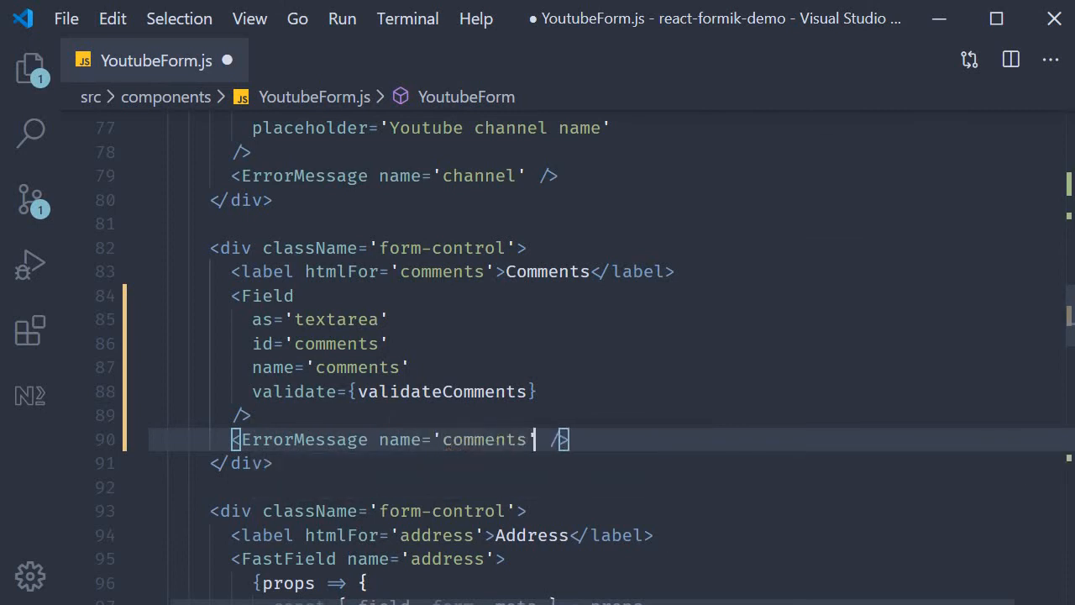
text(component)
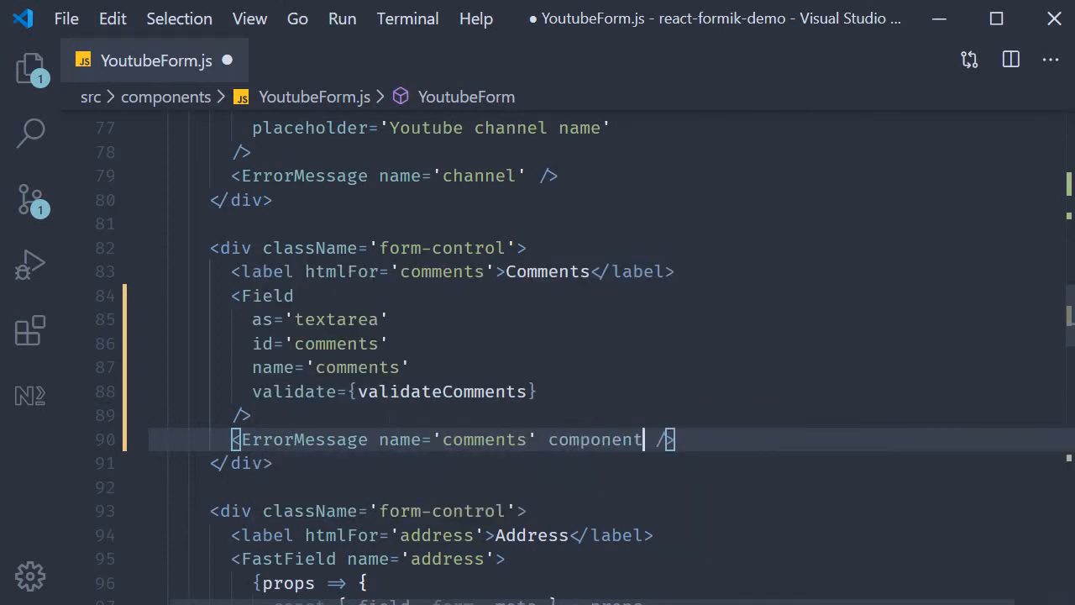
text(={})
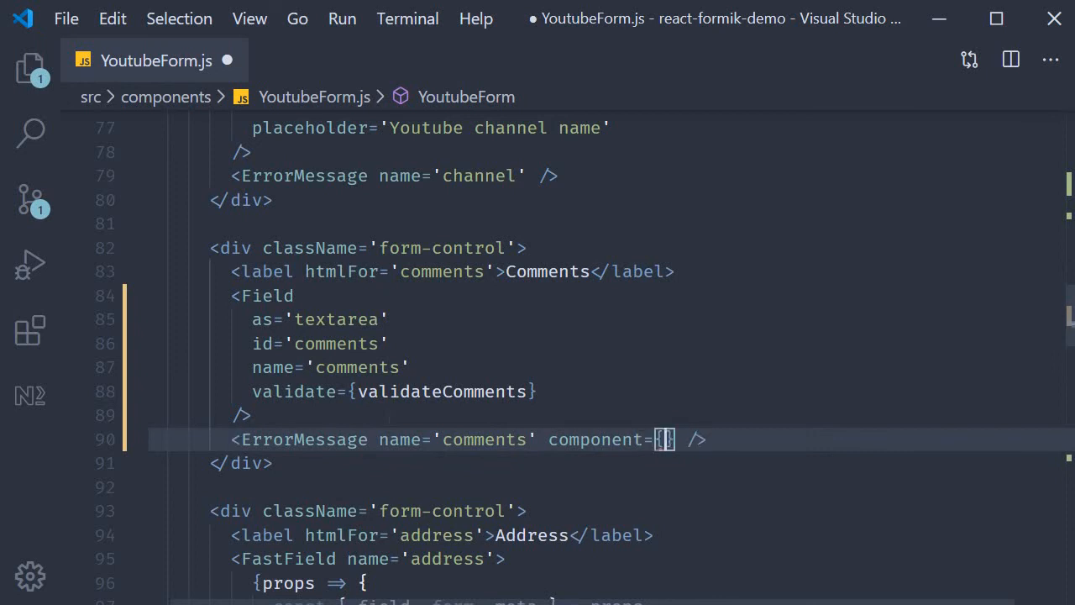
text(TextError)
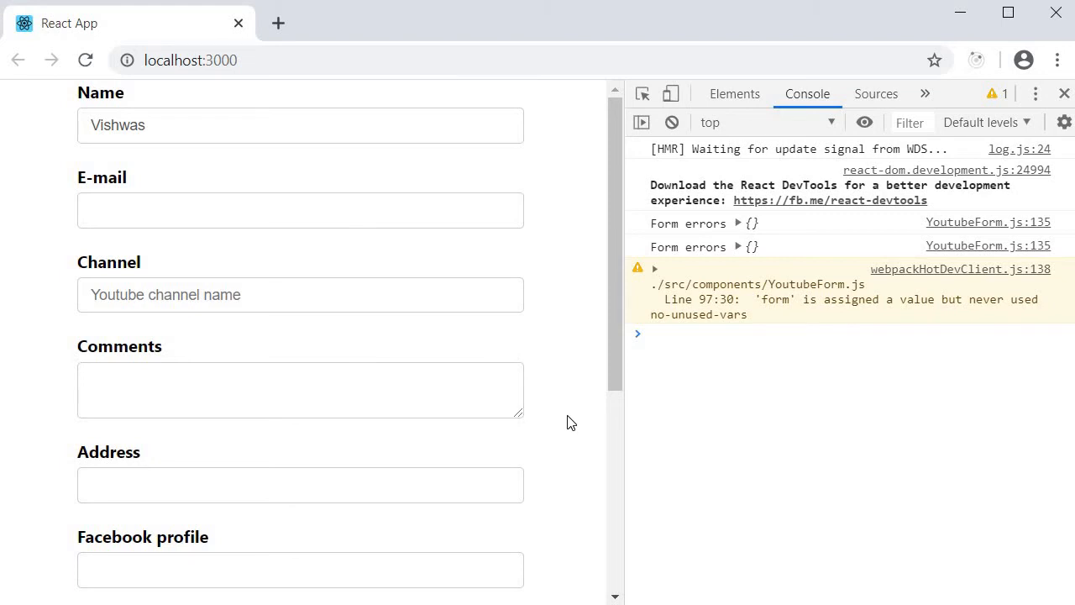
mouse_move(211, 430)
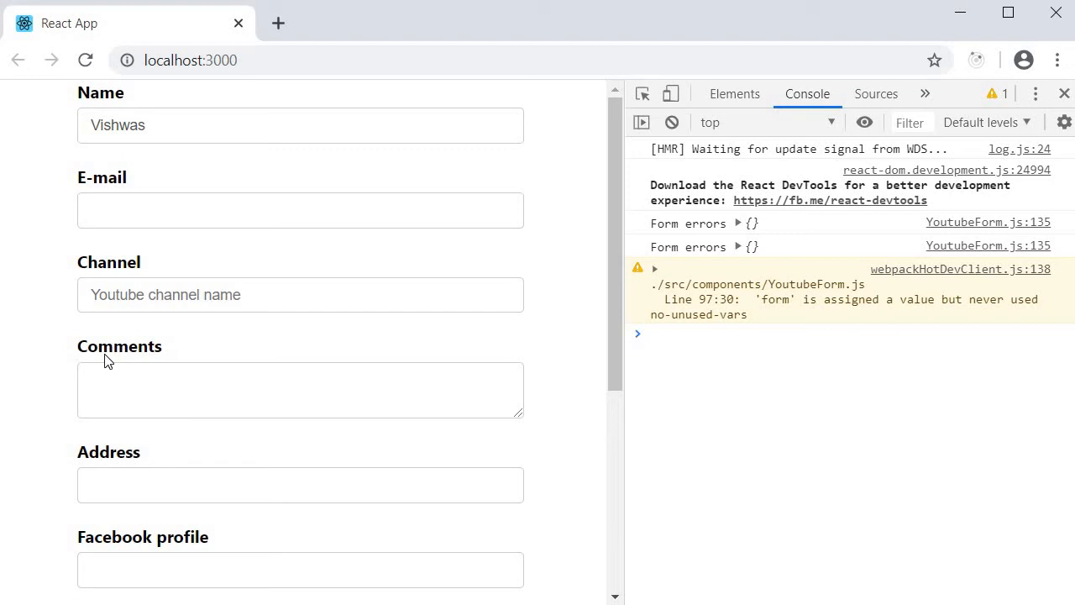
Step: Delete the validateOnChange and validateOnBlur props from the Formik component
click(299, 390)
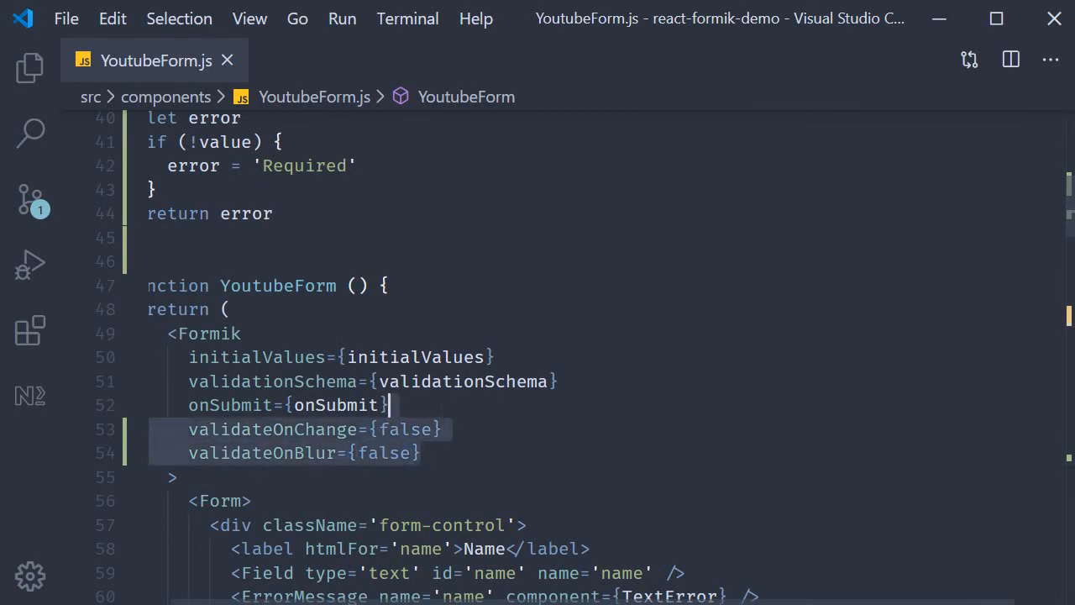
key(Delete)
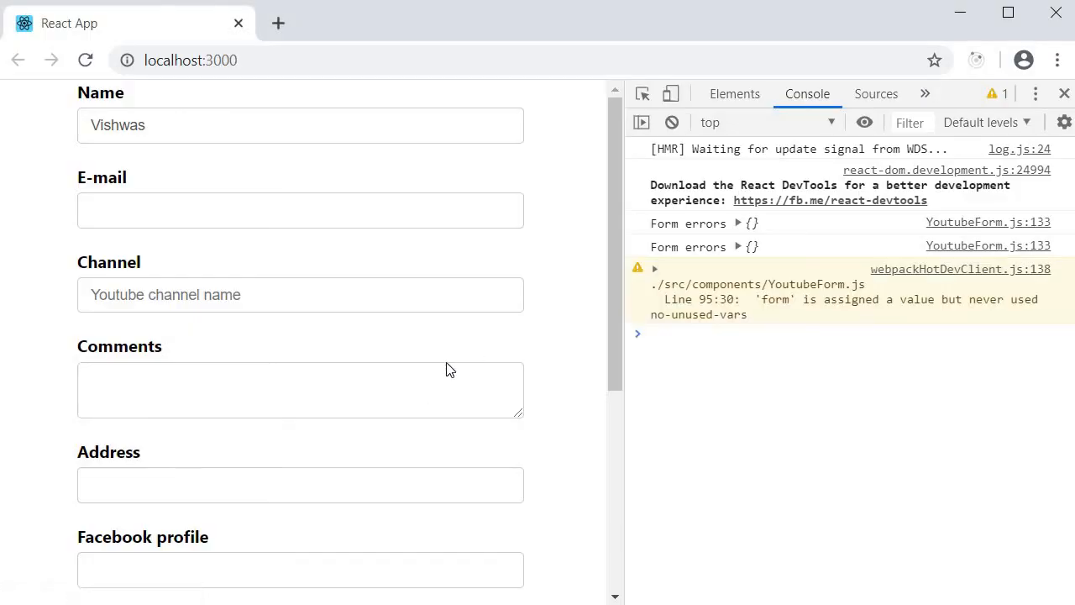
Step: Focus the empty Comments textarea so blurring it shows the red 'Required' error
click(299, 390)
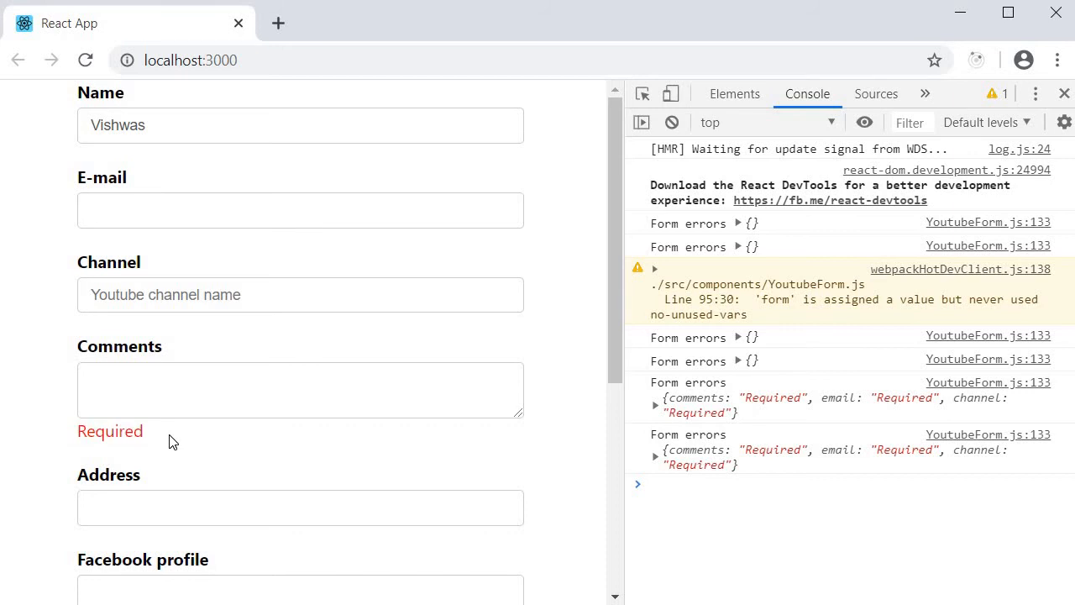
mouse_move(223, 447)
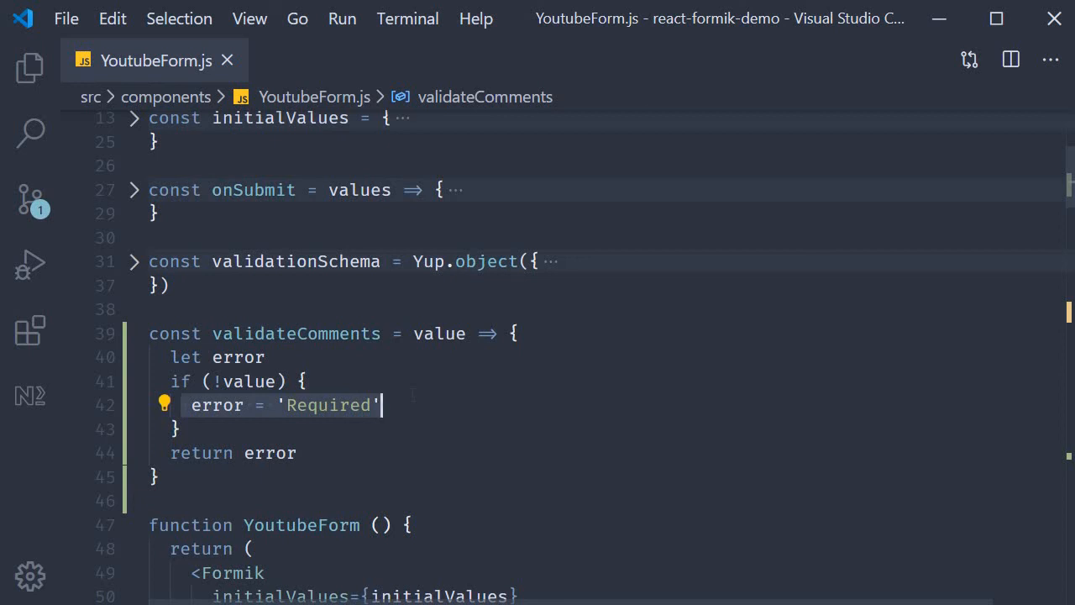
Step: Scroll from validateComments down to the comments Field and its ErrorMessage
scroll(down, 3)
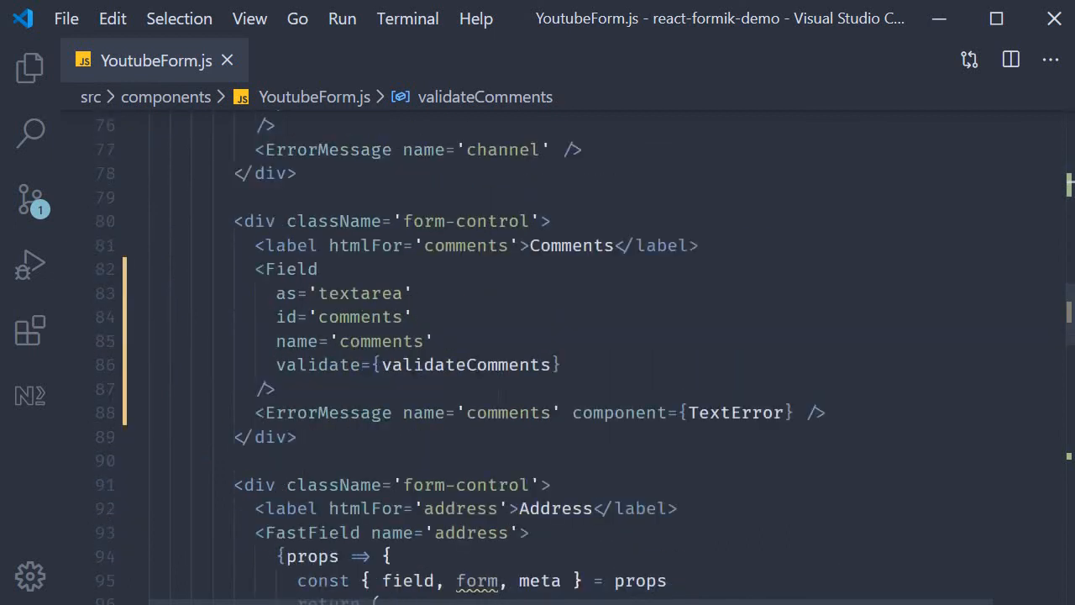